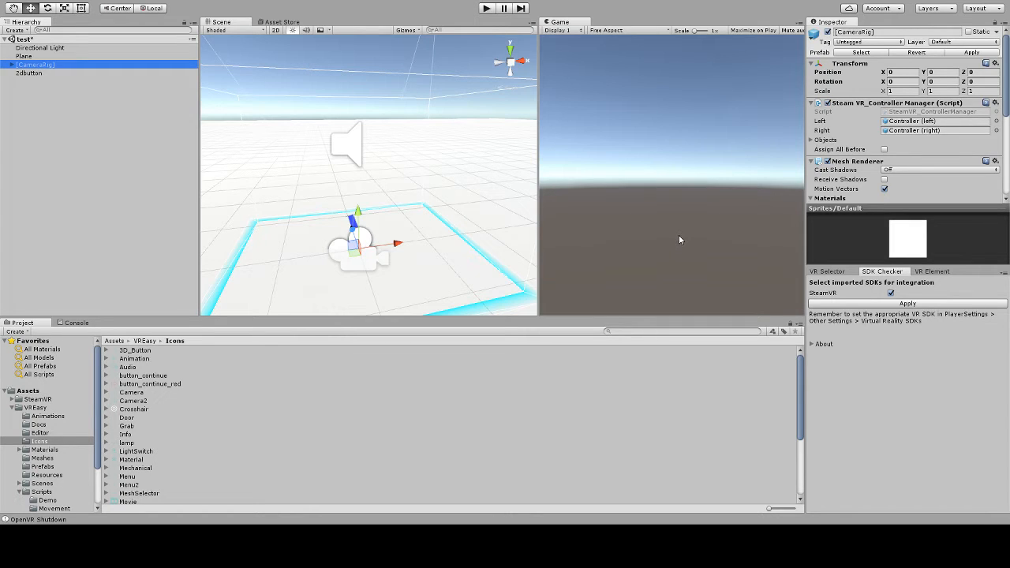
pyautogui.moveTo(562, 317)
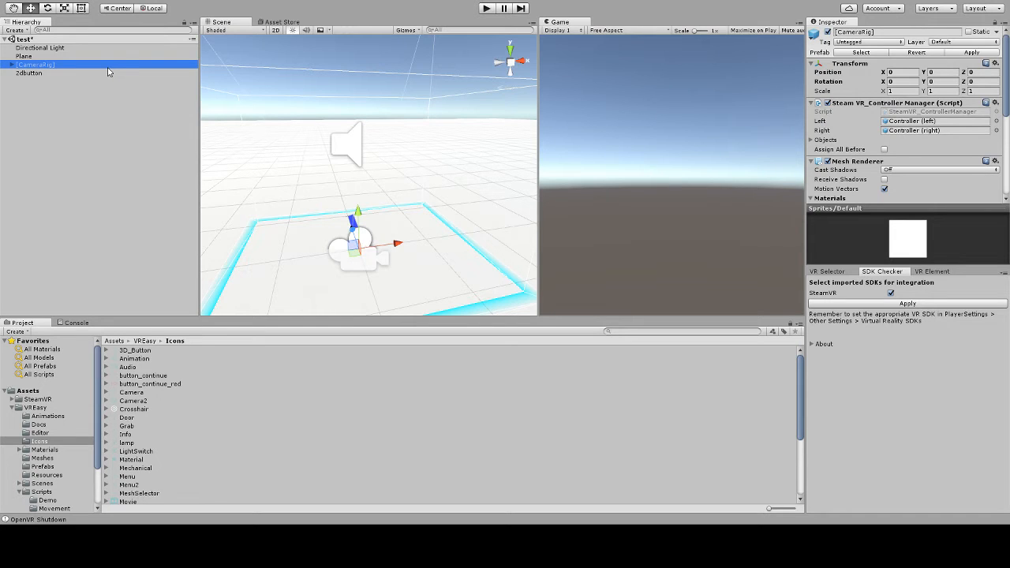
pyautogui.moveTo(698, 311)
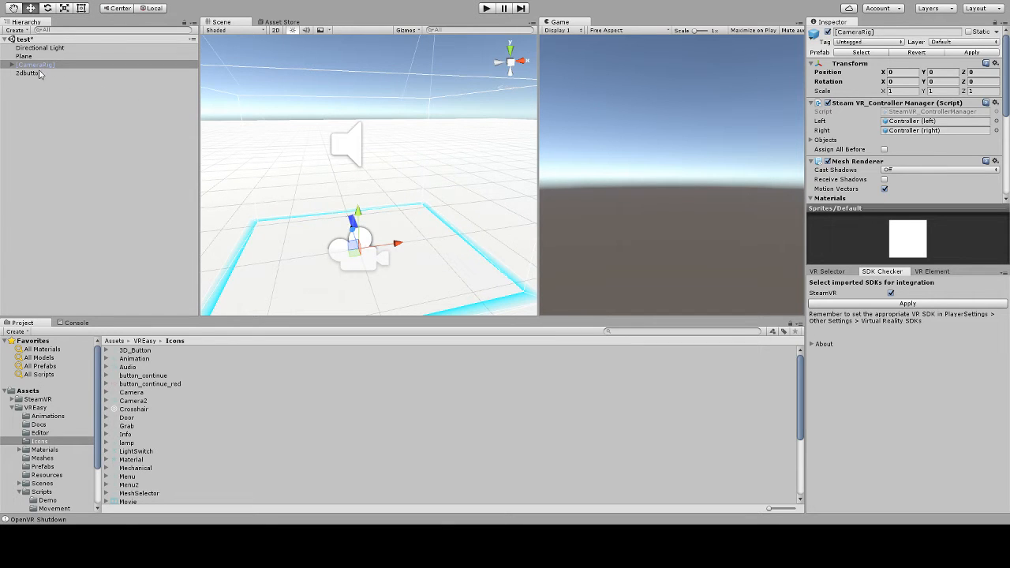
# Select CameraRig and show VR Easy's VR Selector creation options for it
pyautogui.click(28, 72)
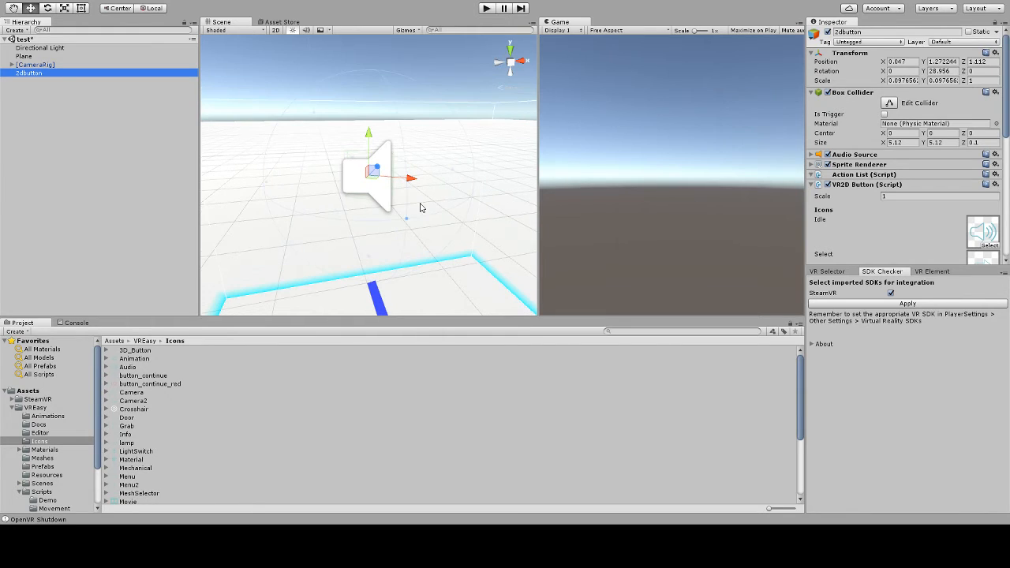
pyautogui.click(35, 64)
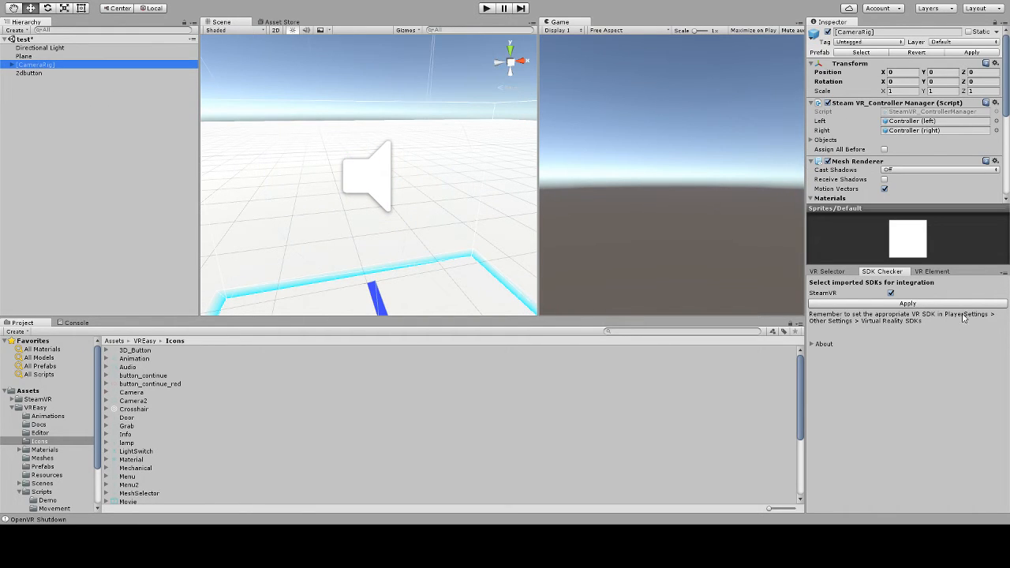
pyautogui.click(827, 272)
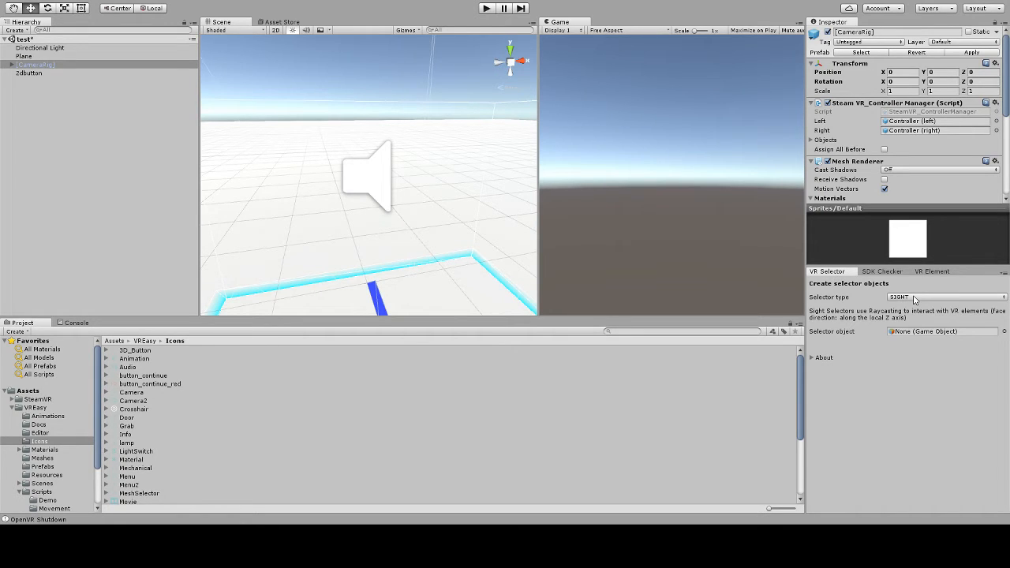
# Choose Pointer as selector type and expand CameraRig to show its controllers and head camera
pyautogui.click(943, 297)
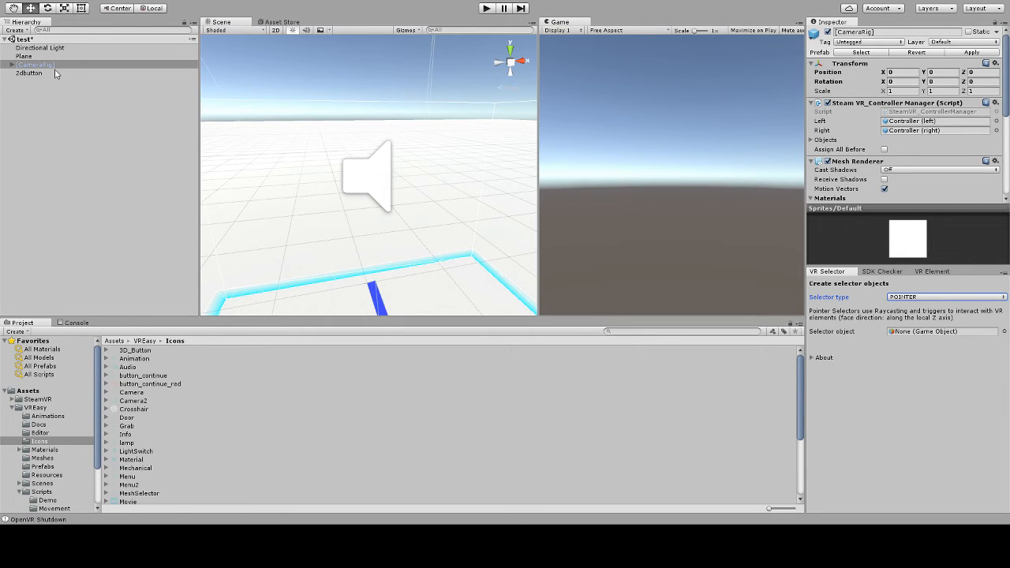
pyautogui.click(6, 65)
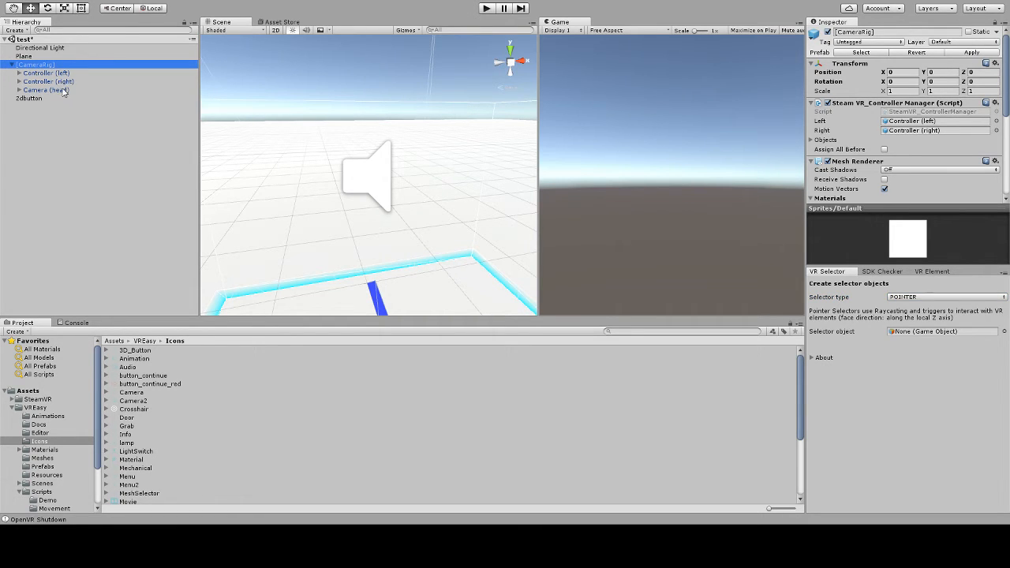
# Make Controller (right) a Pointer Selector with a linked SteamControllerGrab trigger
pyautogui.click(49, 82)
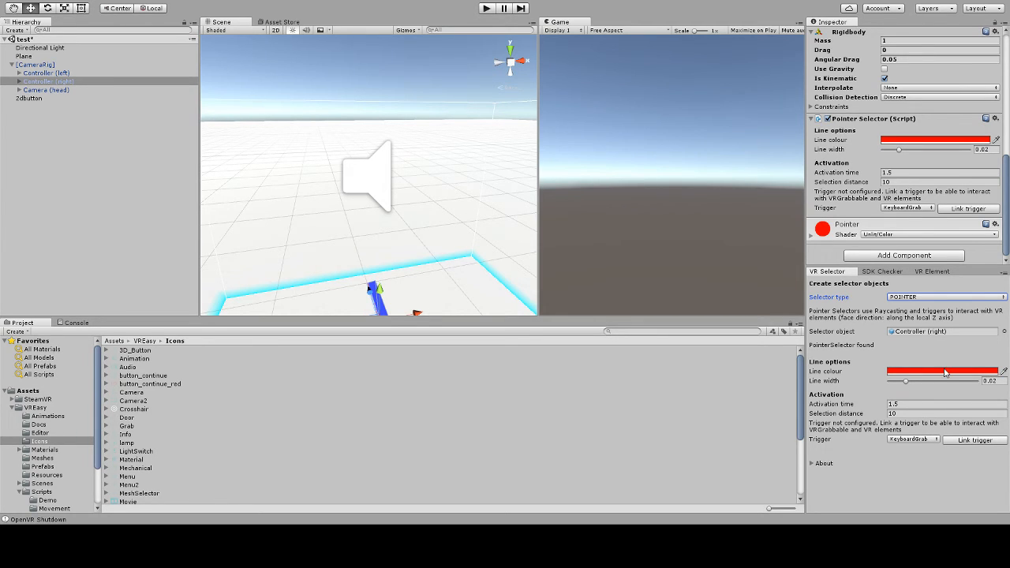
pyautogui.moveTo(849, 448)
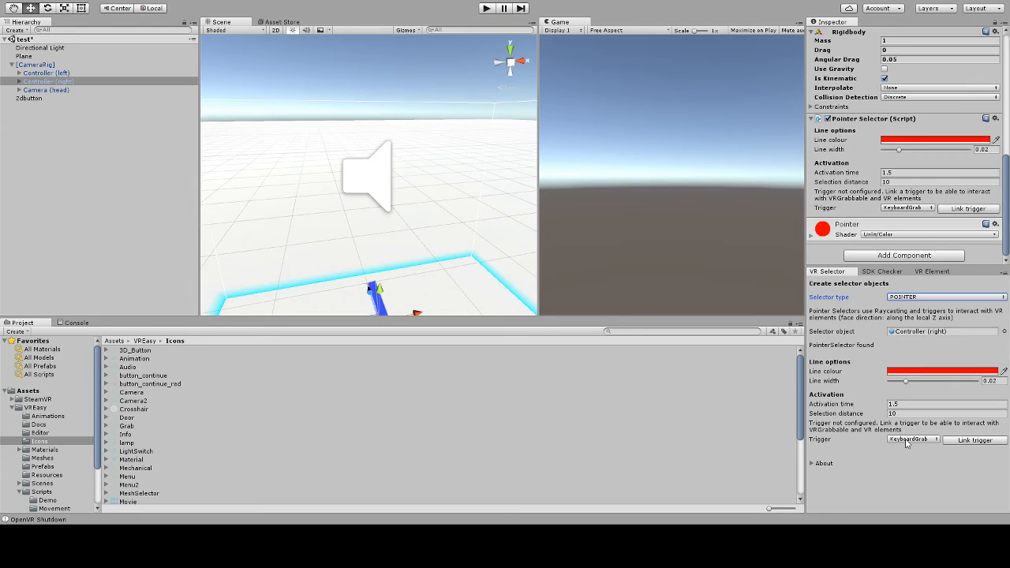
pyautogui.click(912, 439)
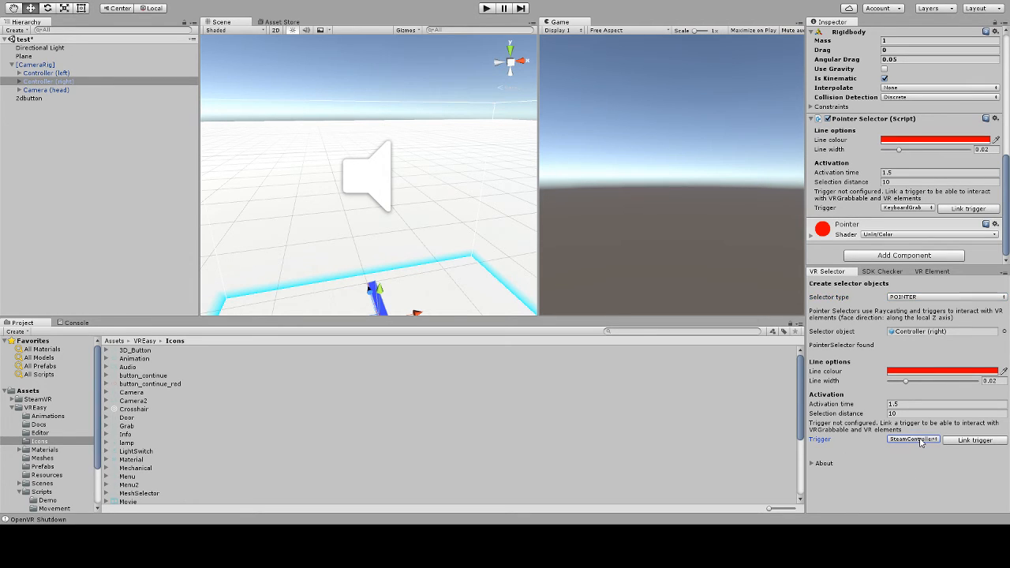
pyautogui.click(975, 439)
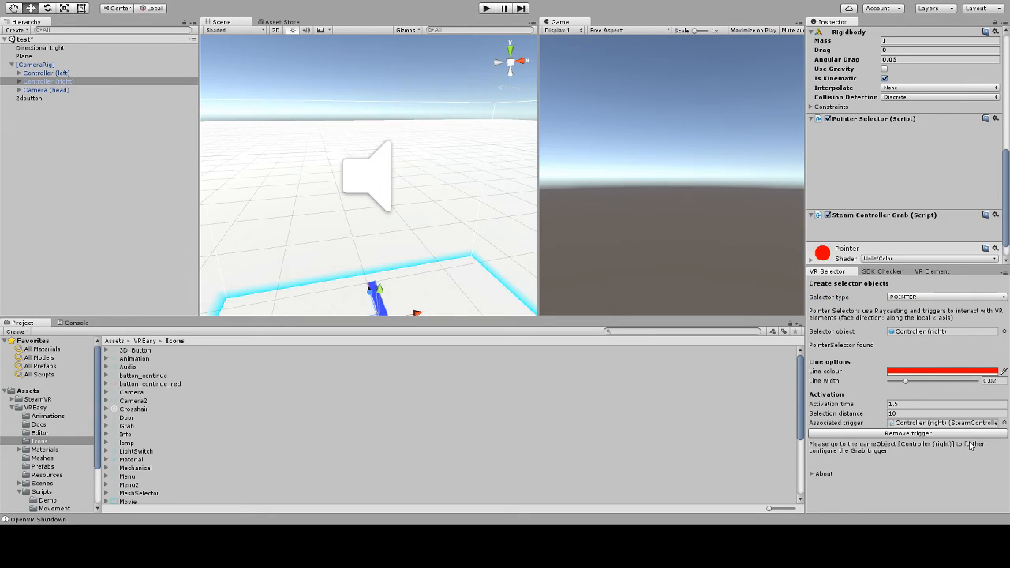
pyautogui.scroll(-3)
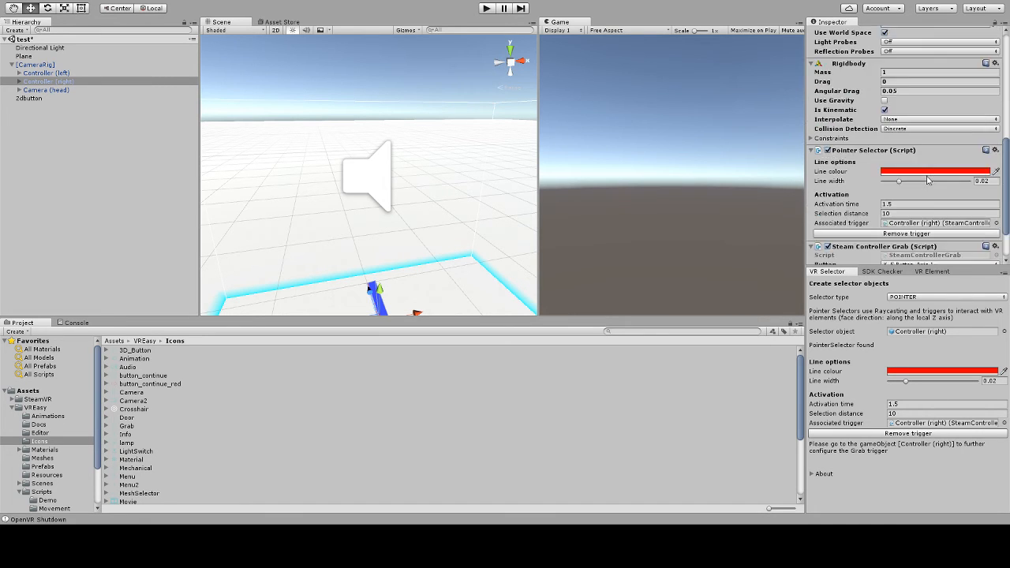
# Review Controller (right)'s pointer and grab components, then run the scene in play mode
pyautogui.click(44, 89)
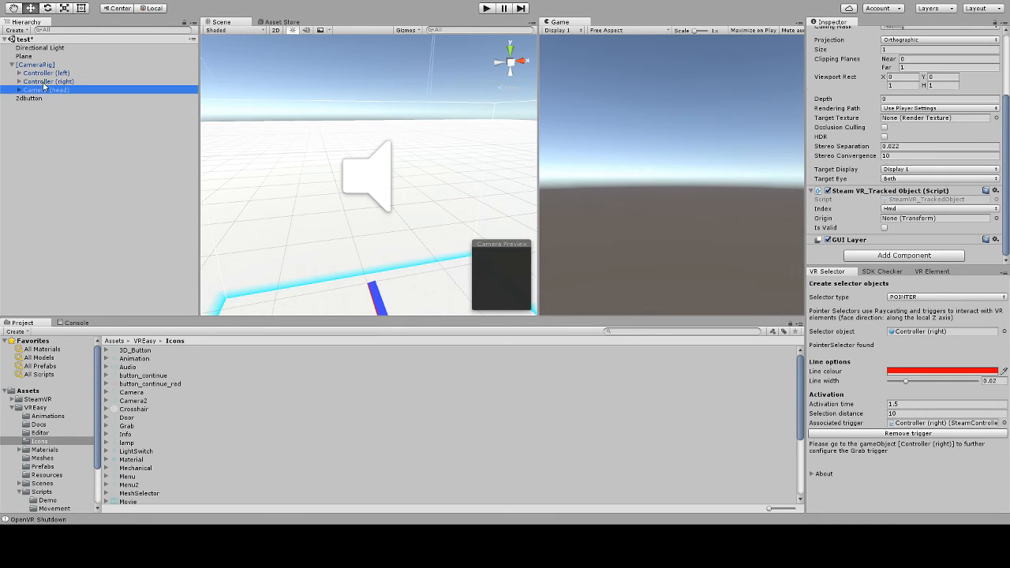
pyautogui.click(49, 82)
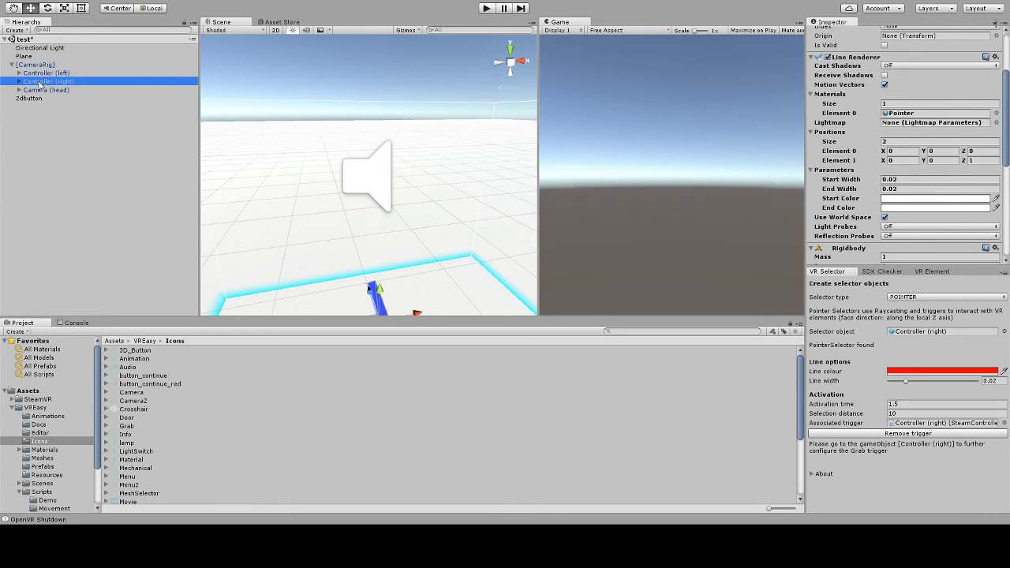
pyautogui.scroll(-3)
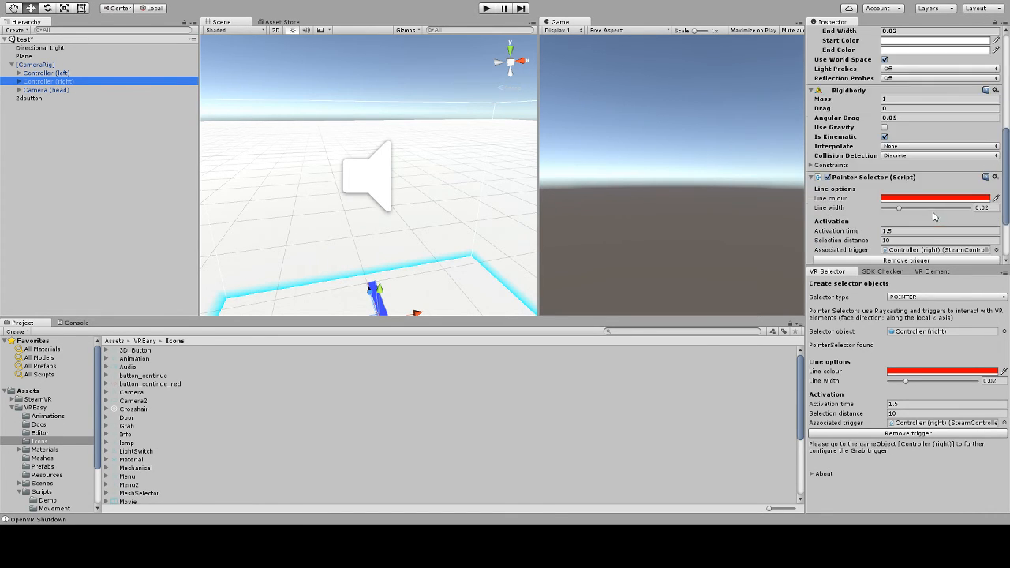
pyautogui.scroll(-3)
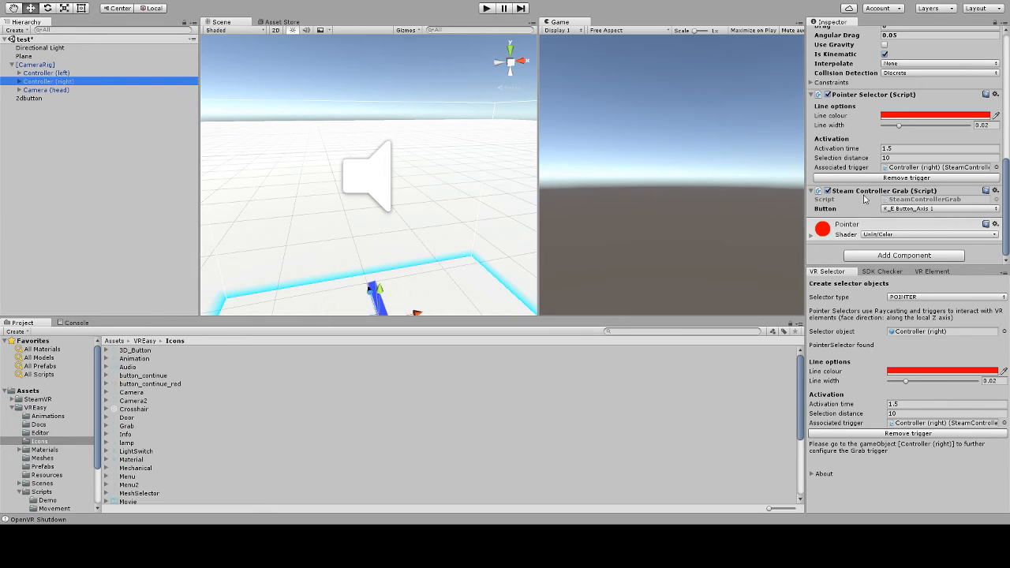
pyautogui.moveTo(944, 213)
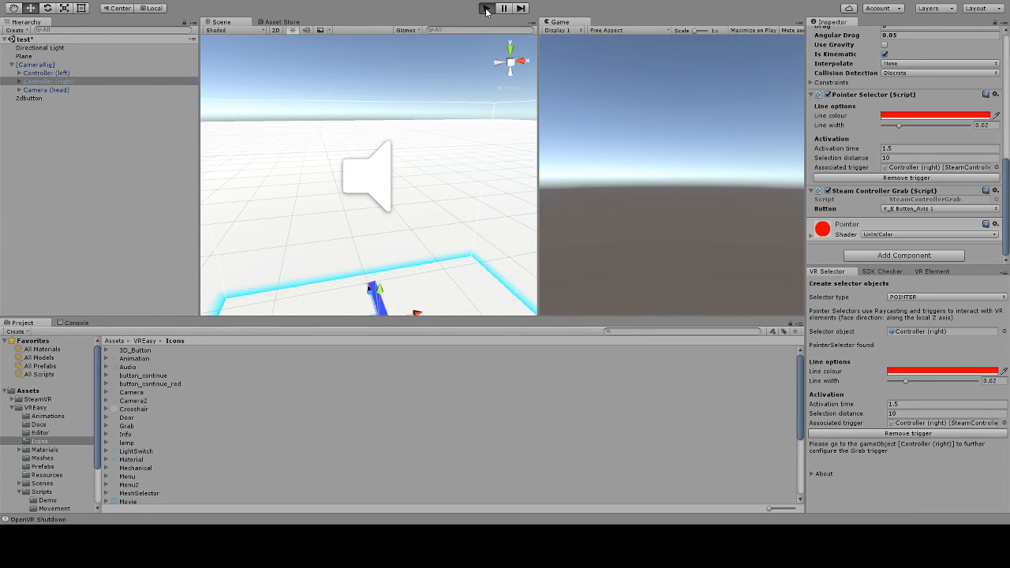
pyautogui.click(486, 8)
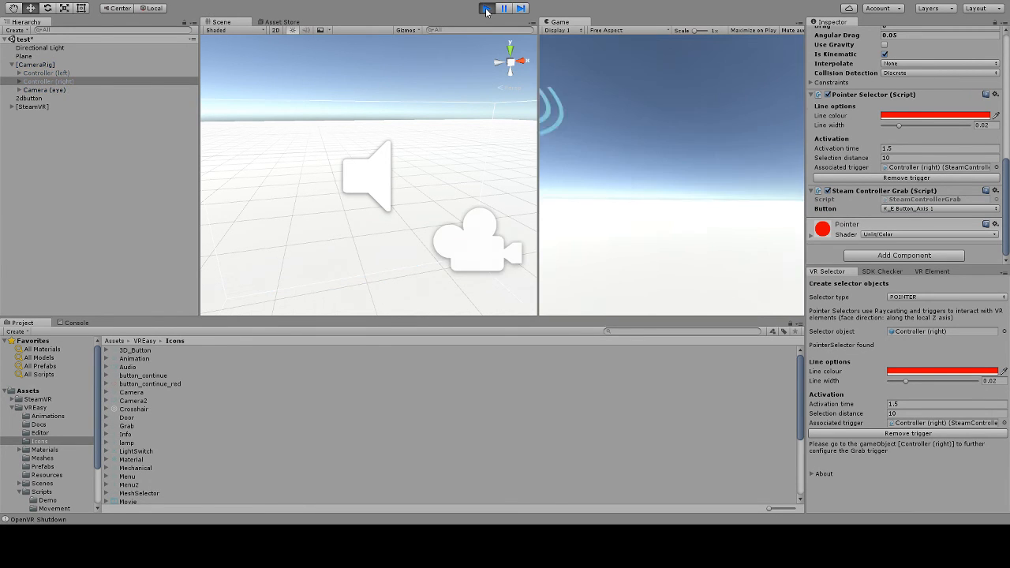